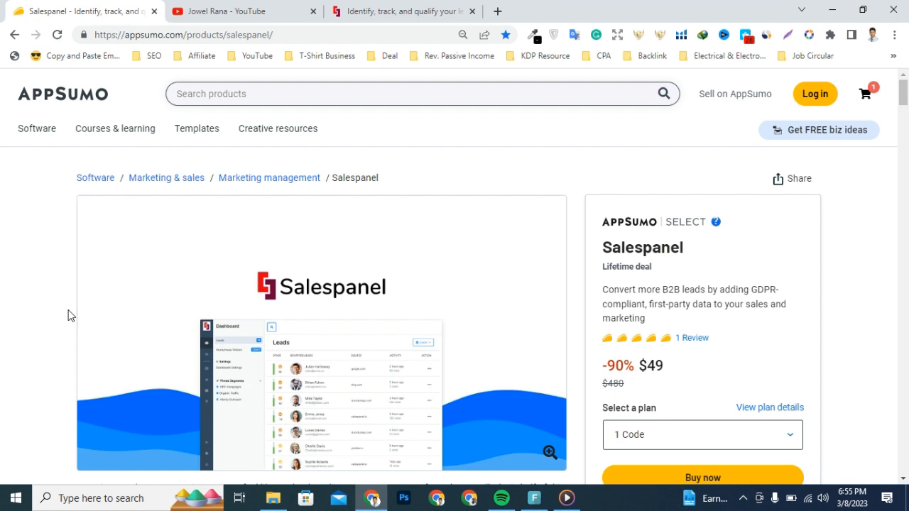
pyautogui.moveTo(598, 257)
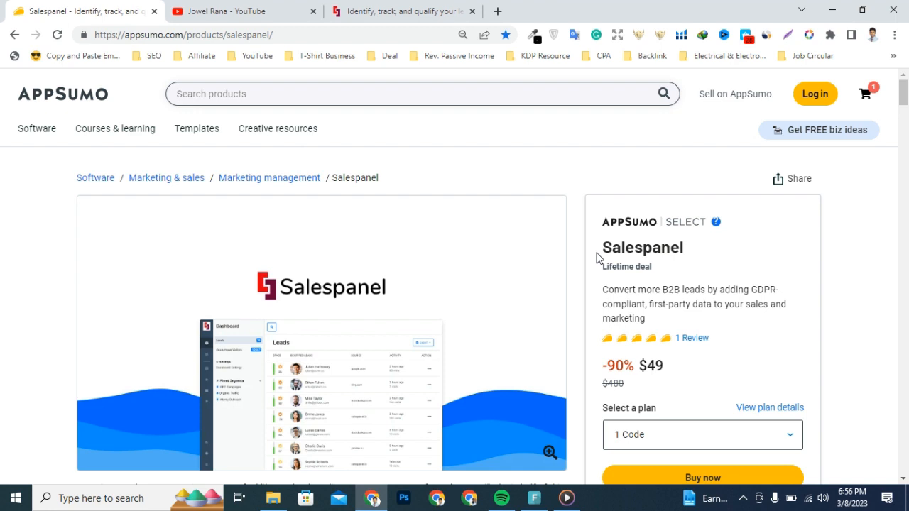
# Step: Highlight the Salespanel product name, then switch to the Salespanel homepage tab
pyautogui.doubleClick(635, 247)
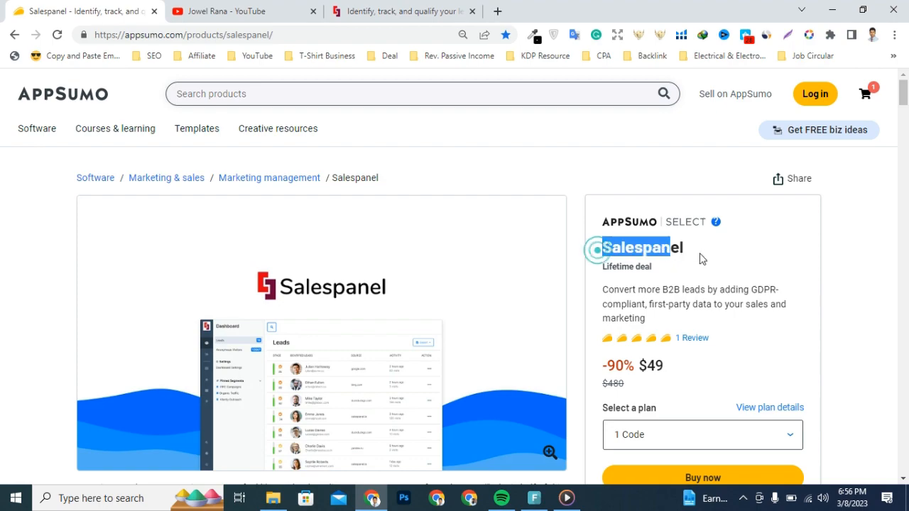
pyautogui.click(220, 10)
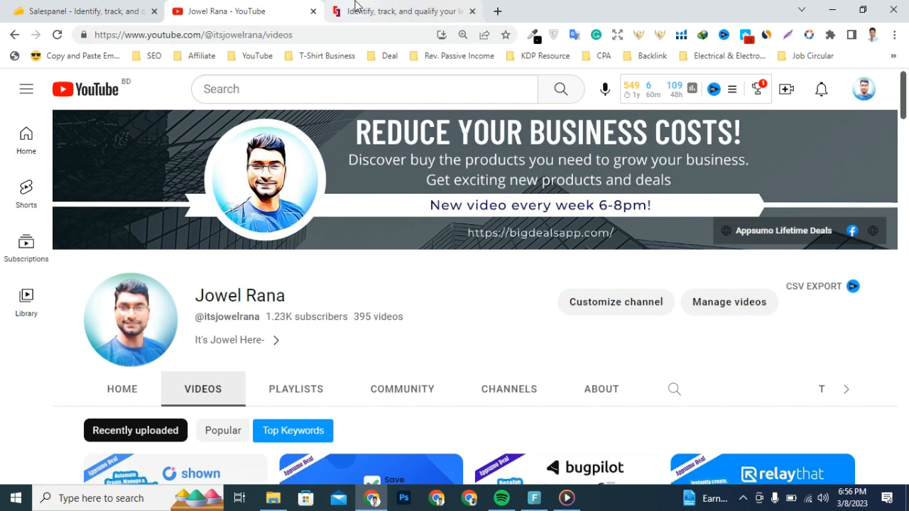
pyautogui.click(403, 11)
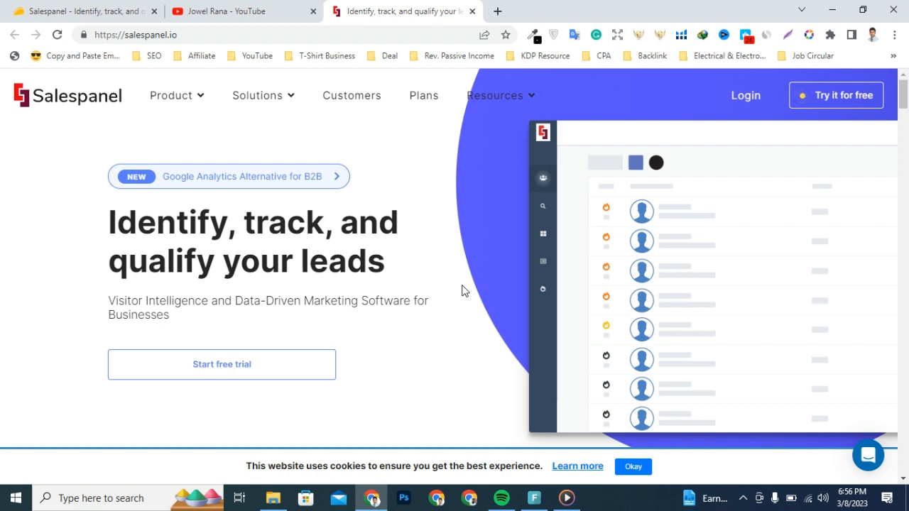
# Step: Scroll salespanel.io past features, testimonials and the demo banner down to the footer
pyautogui.scroll(-3)
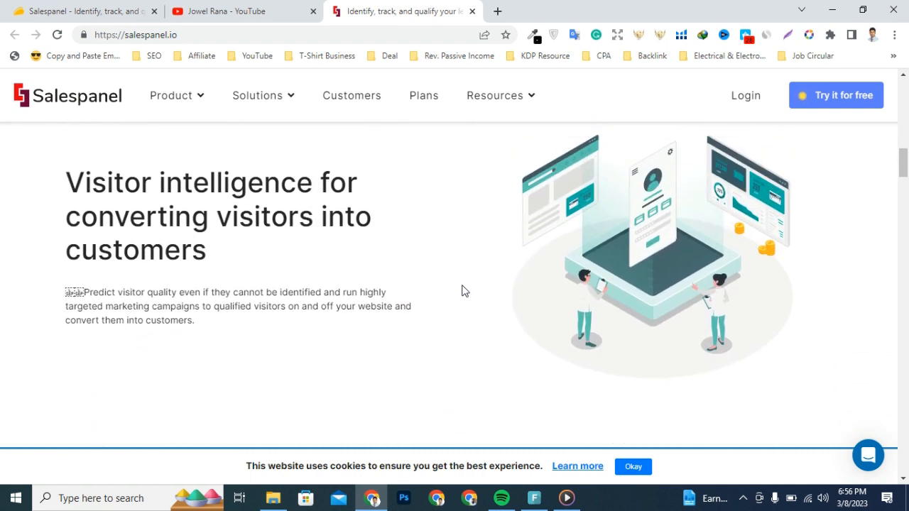
pyautogui.scroll(-3)
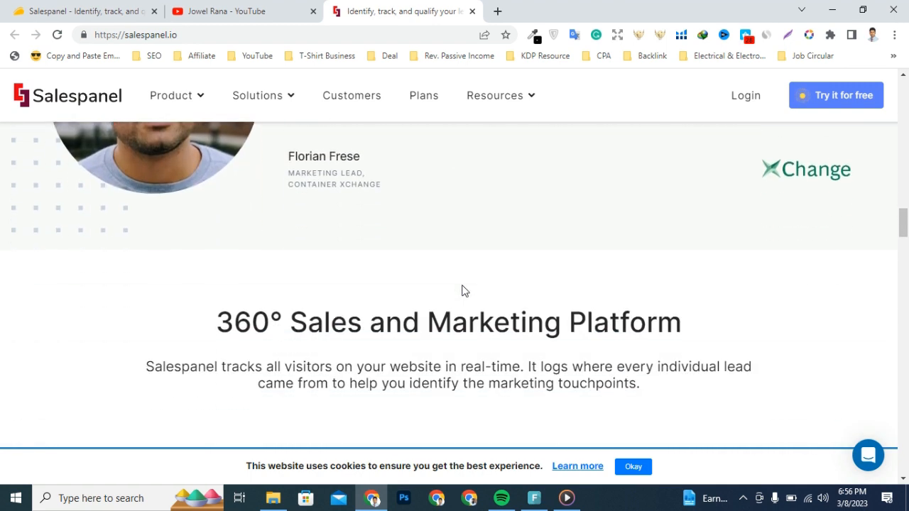
pyautogui.scroll(-3)
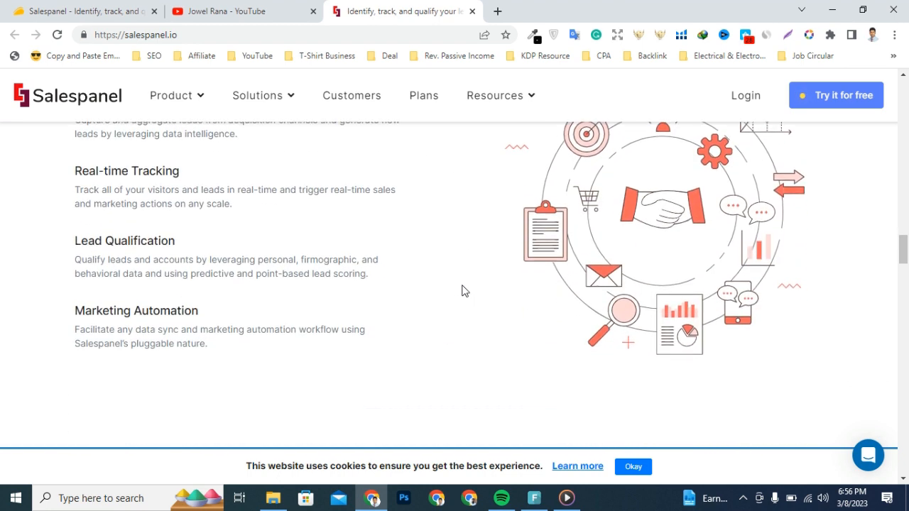
pyautogui.scroll(-3)
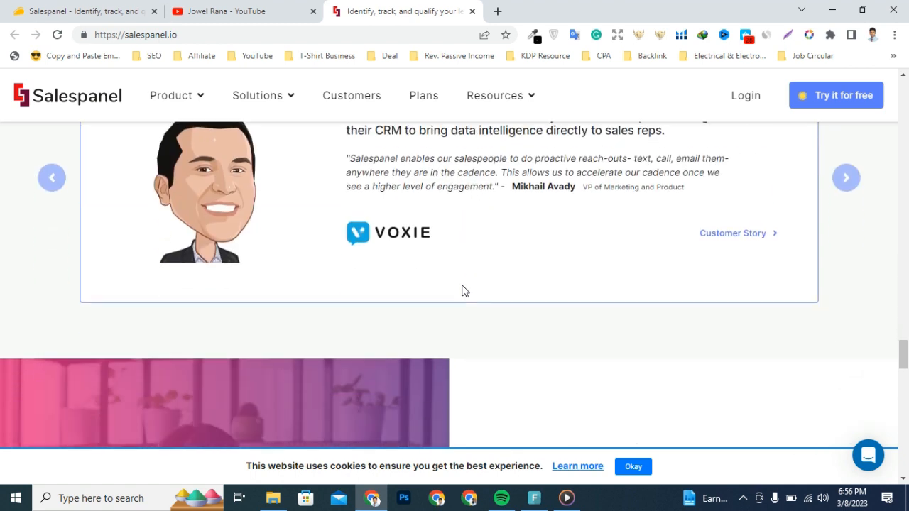
pyautogui.scroll(-3)
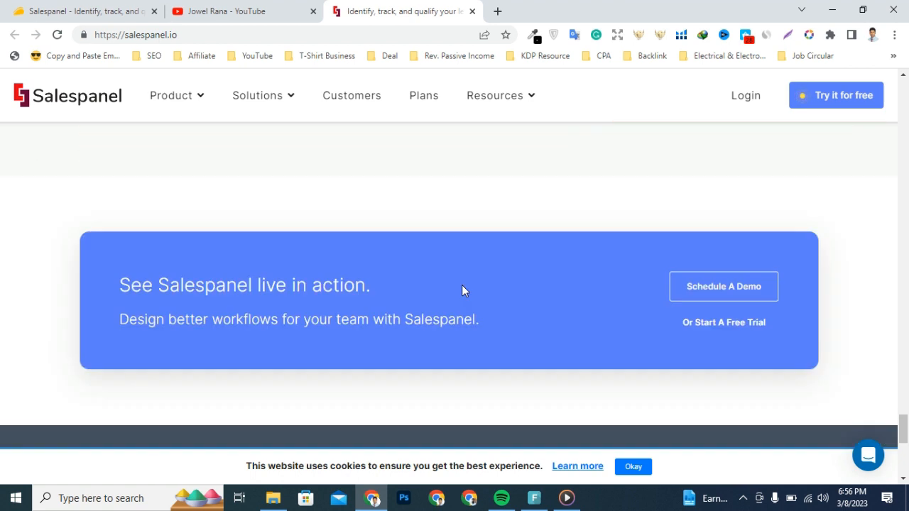
pyautogui.scroll(-3)
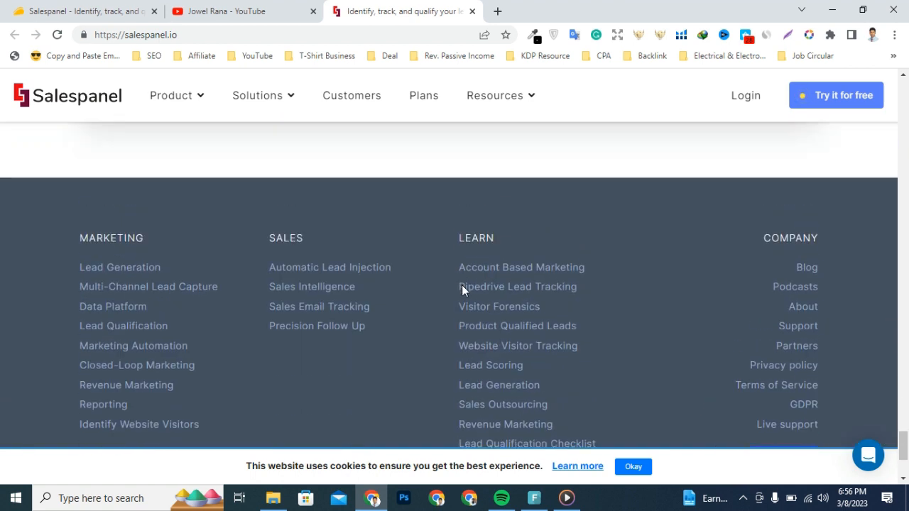
# Step: Return to AppSumo and scroll the overview to the Lead Acquisition and Behavior Reports image
pyautogui.click(81, 10)
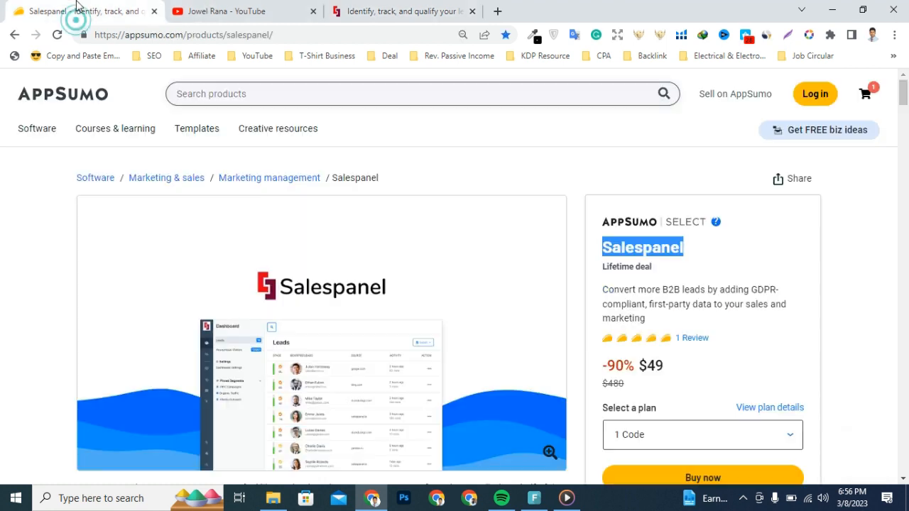
pyautogui.scroll(-3)
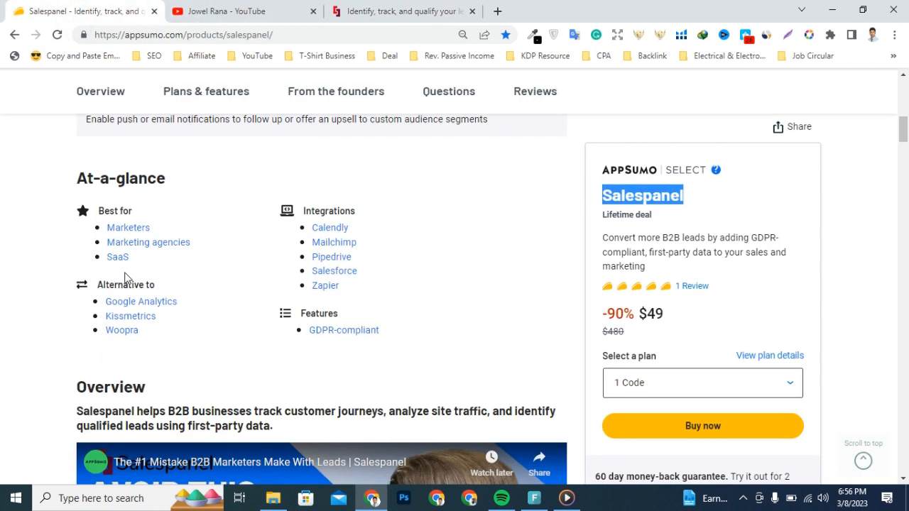
pyautogui.moveTo(130, 315)
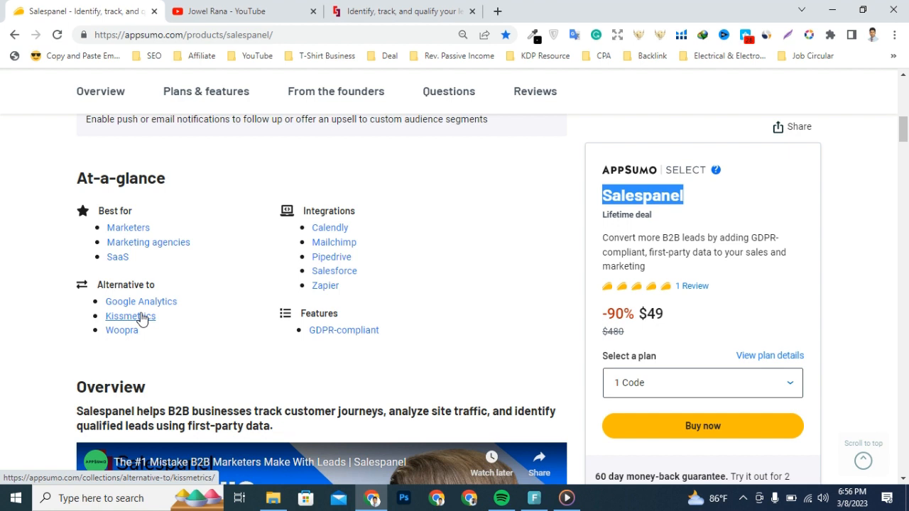
pyautogui.moveTo(121, 331)
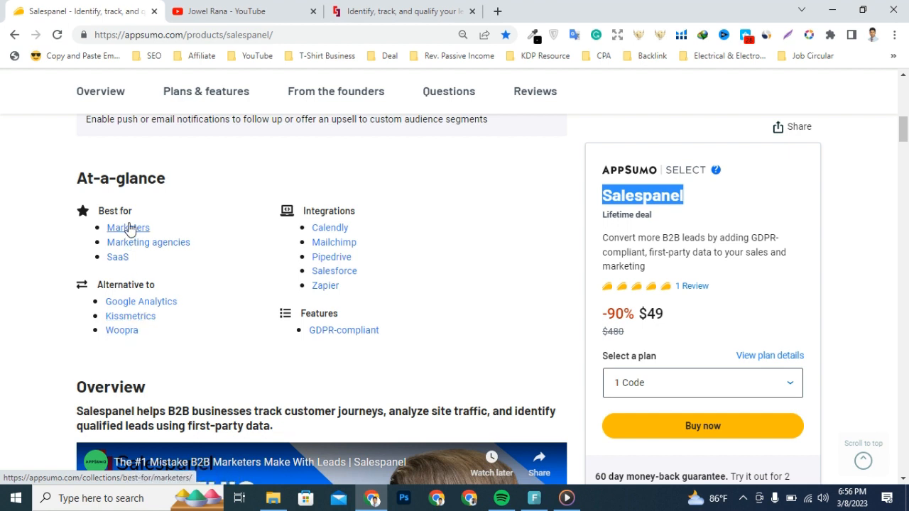
pyautogui.moveTo(148, 242)
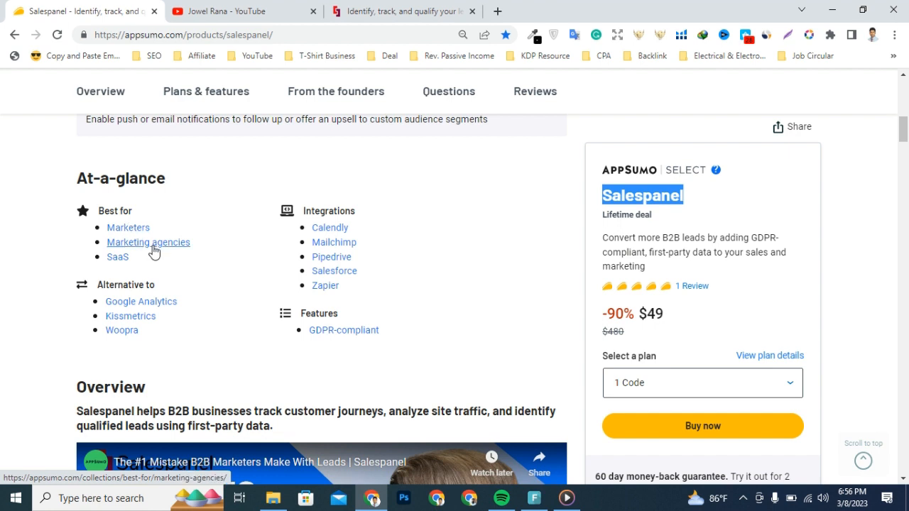
pyautogui.scroll(-3)
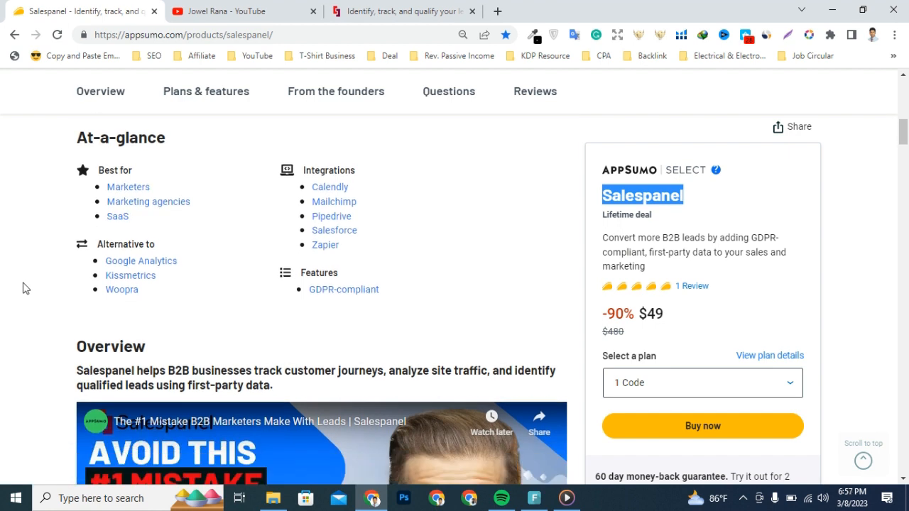
pyautogui.scroll(-3)
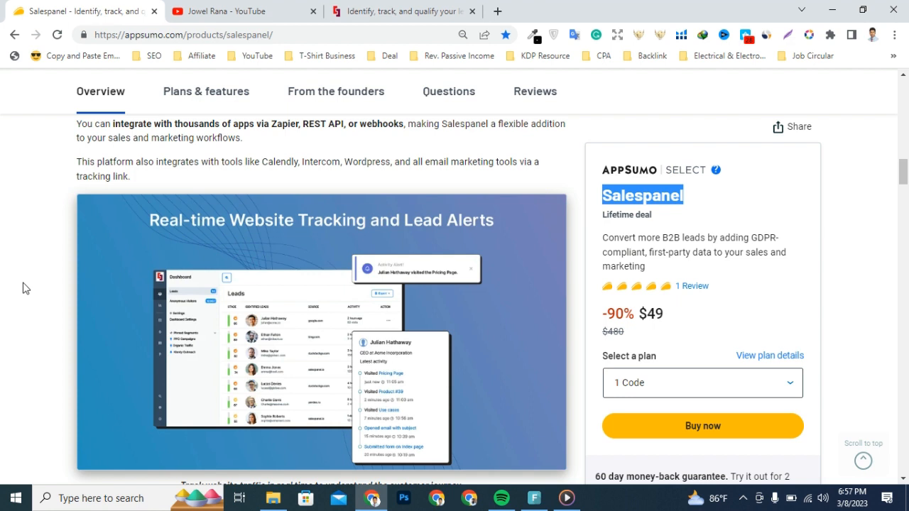
pyautogui.scroll(-3)
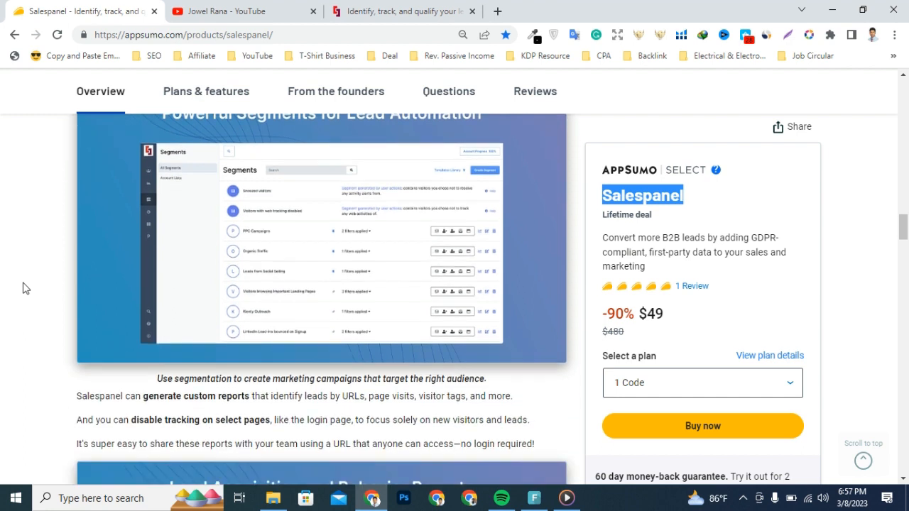
pyautogui.scroll(-3)
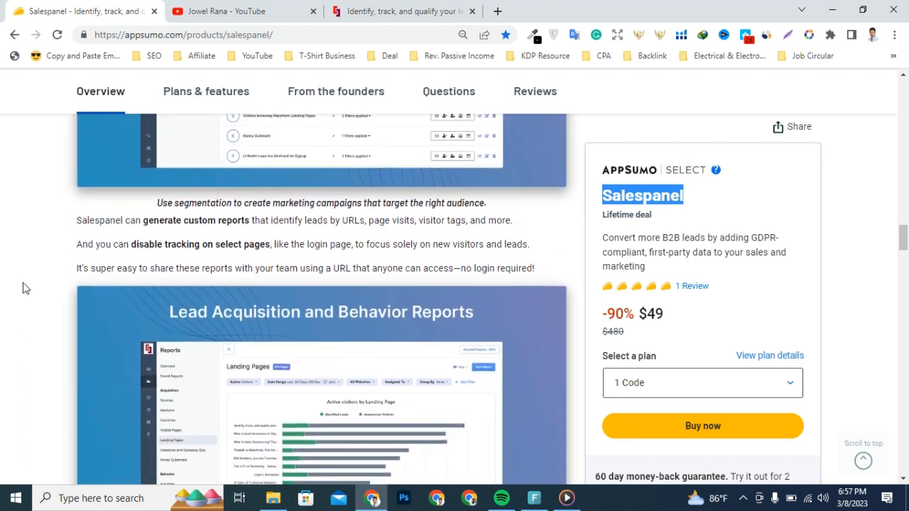
# Step: Open Plans & features and scroll its list, highlighting 'Real-time website visitor tracking'
pyautogui.click(205, 91)
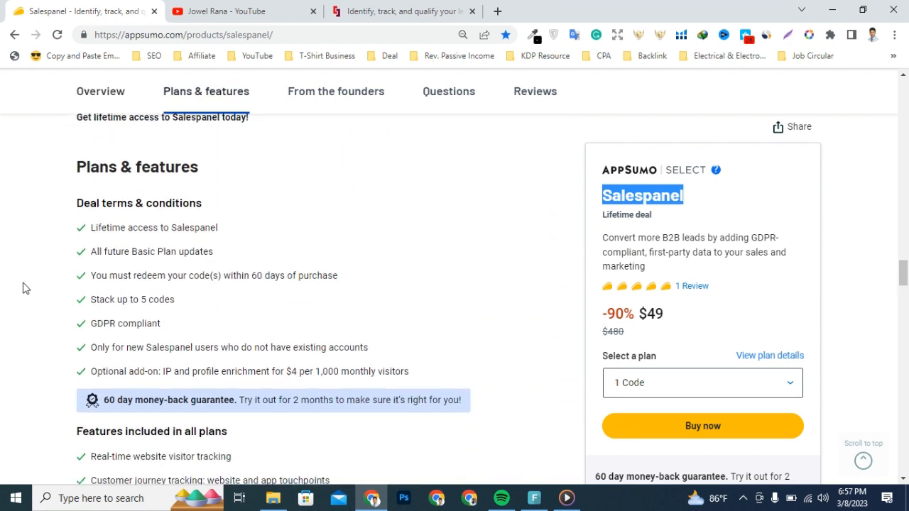
pyautogui.click(335, 91)
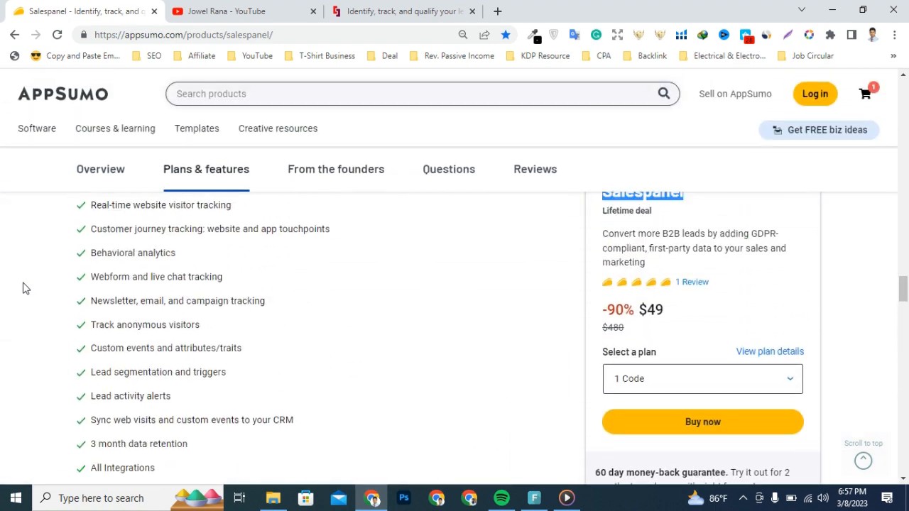
pyautogui.scroll(-3)
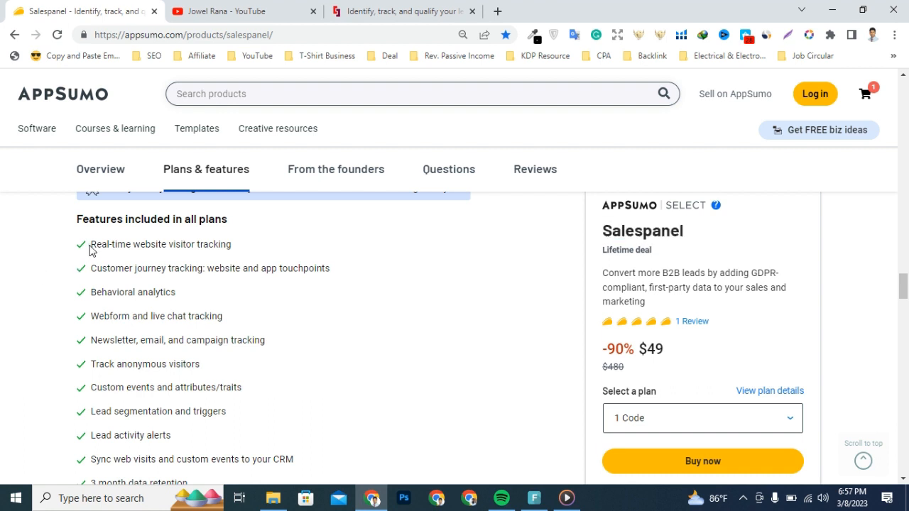
pyautogui.doubleClick(161, 244)
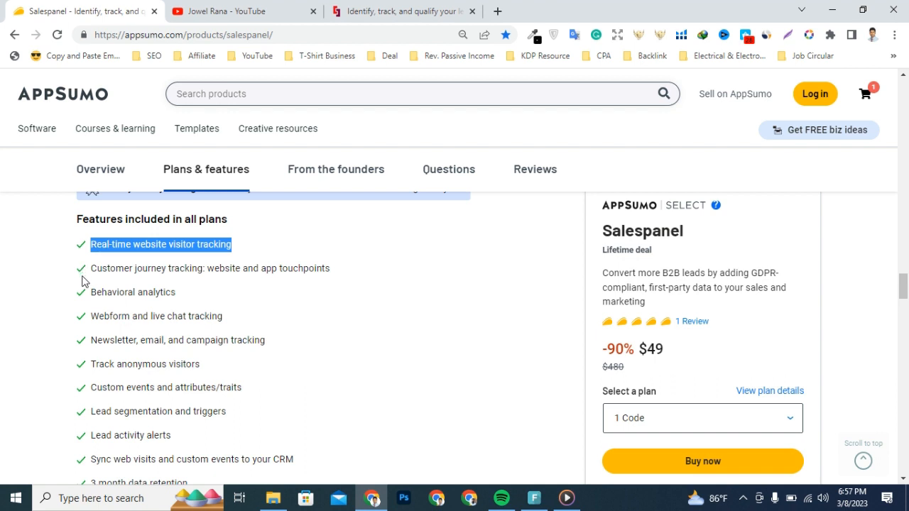
pyautogui.moveTo(83, 322)
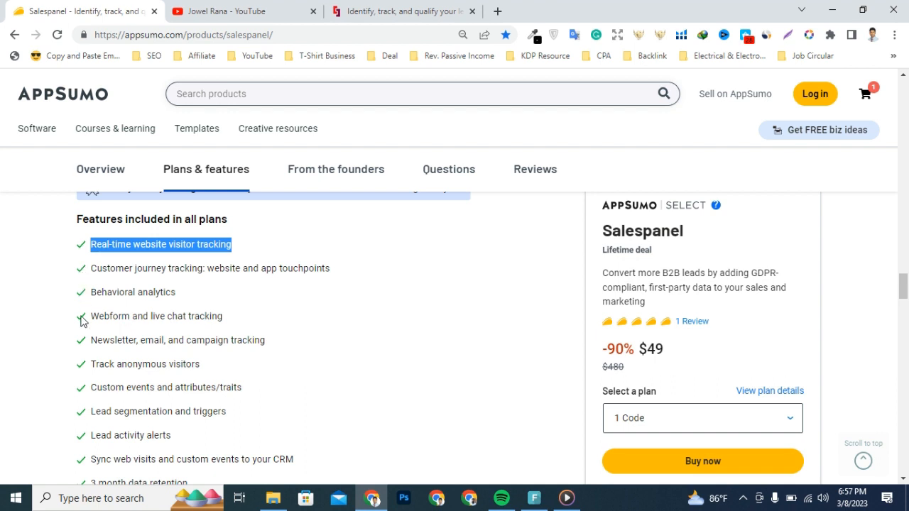
pyautogui.moveTo(81, 348)
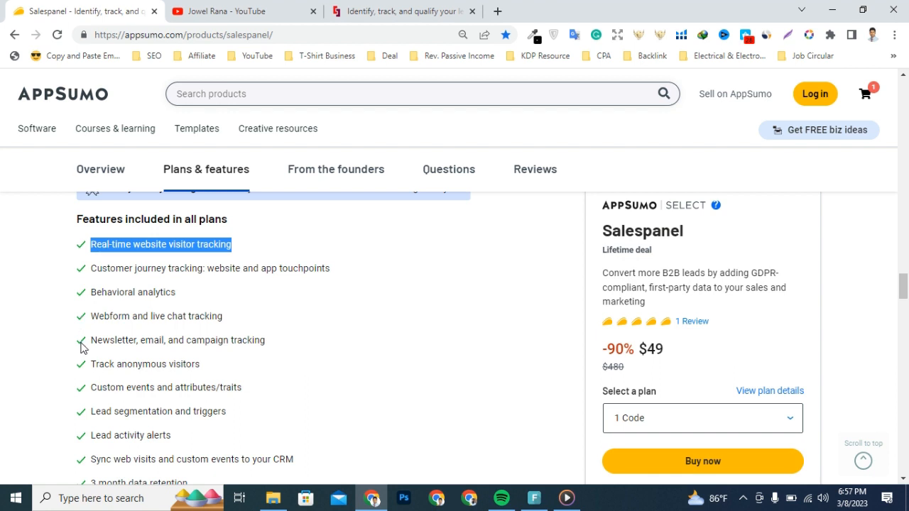
pyautogui.moveTo(84, 397)
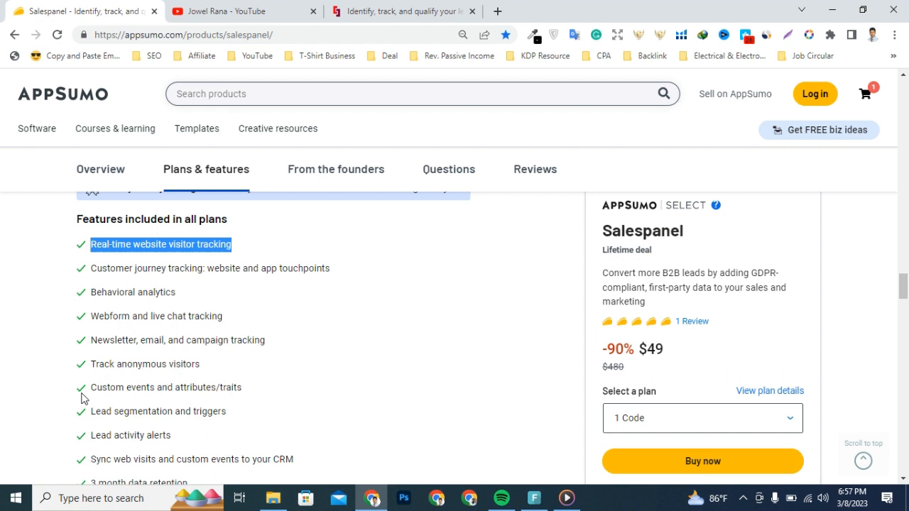
pyautogui.scroll(-3)
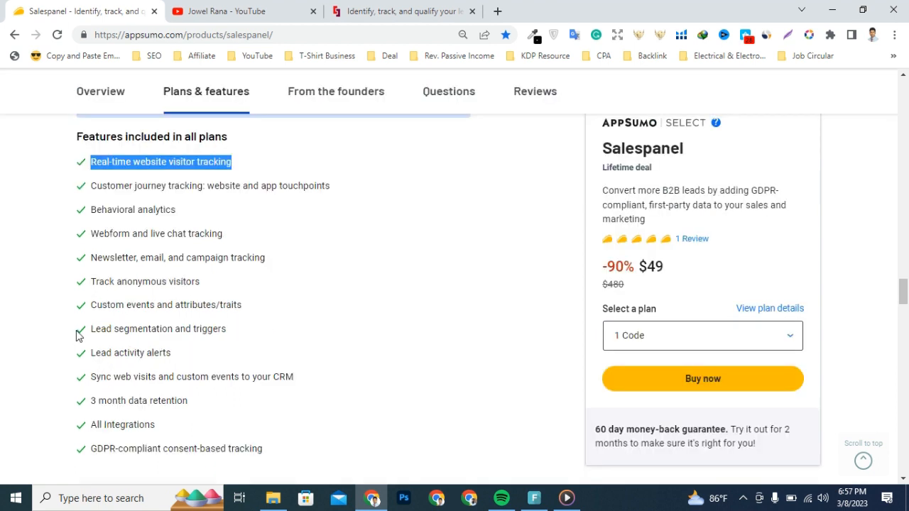
pyautogui.moveTo(82, 387)
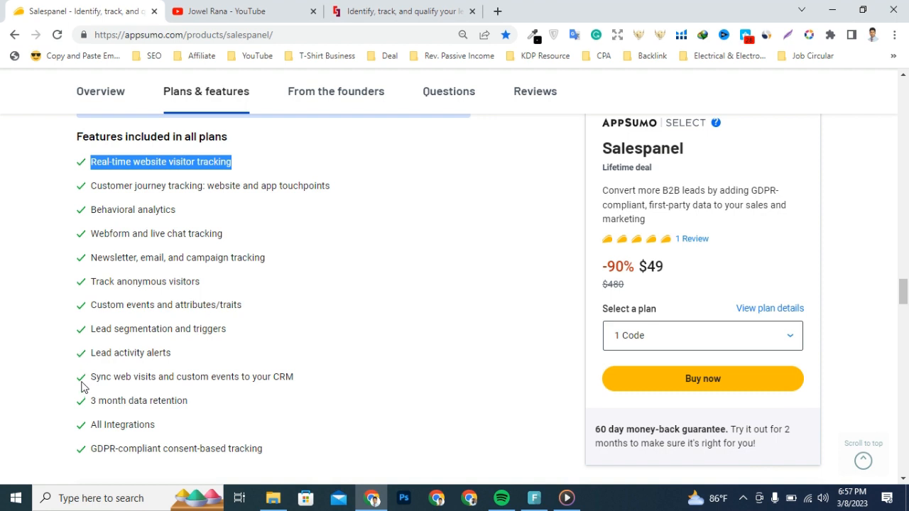
pyautogui.moveTo(84, 407)
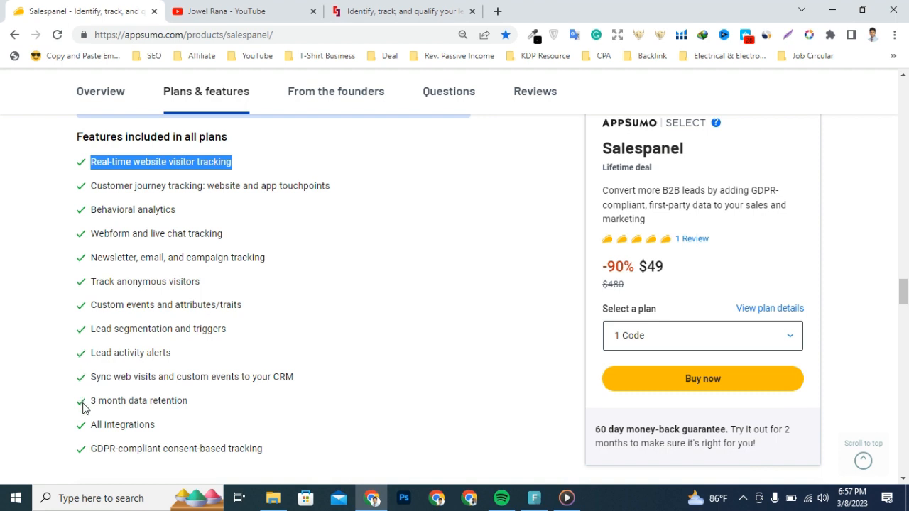
pyautogui.moveTo(84, 432)
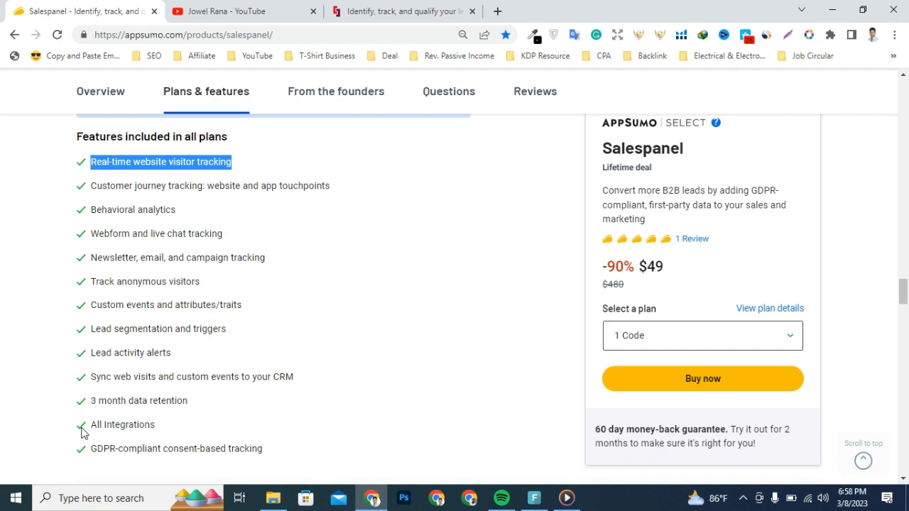
pyautogui.scroll(-3)
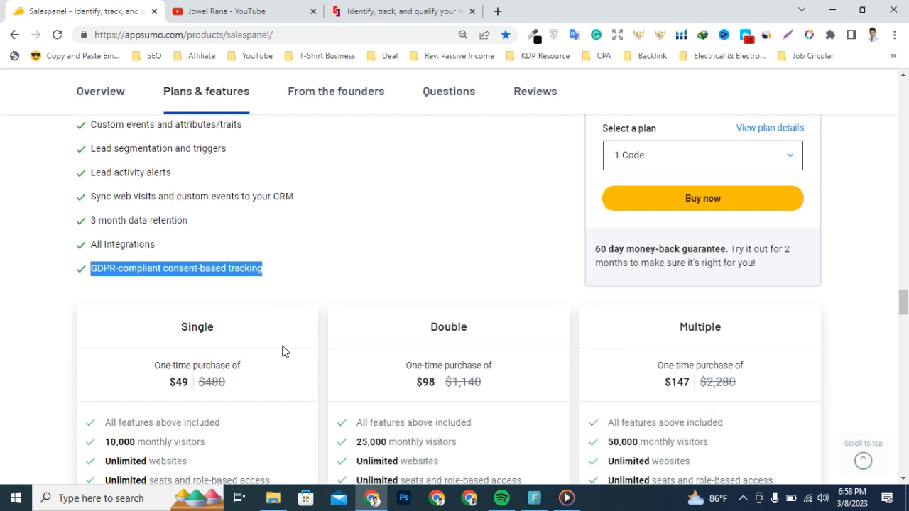
# Step: Highlight the Single tier's $49 price, review the tier limits, and return to Overview
pyautogui.scroll(-3)
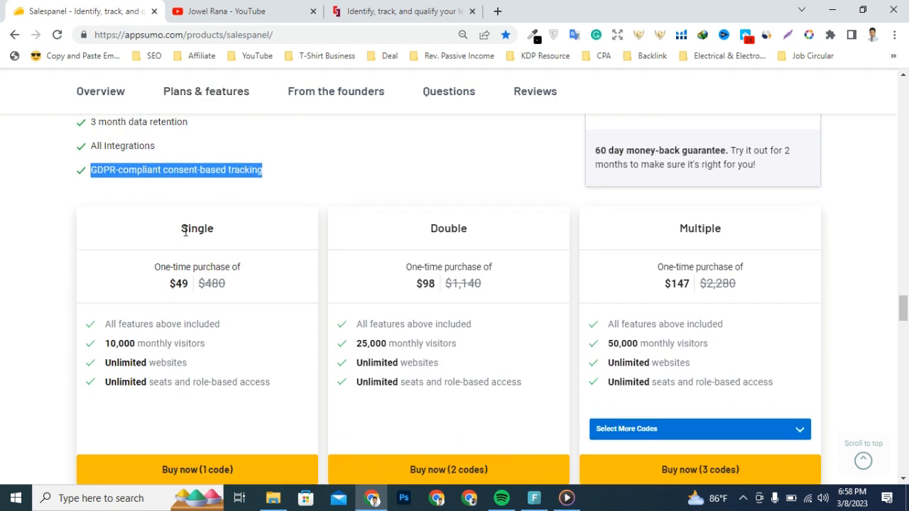
pyautogui.doubleClick(196, 228)
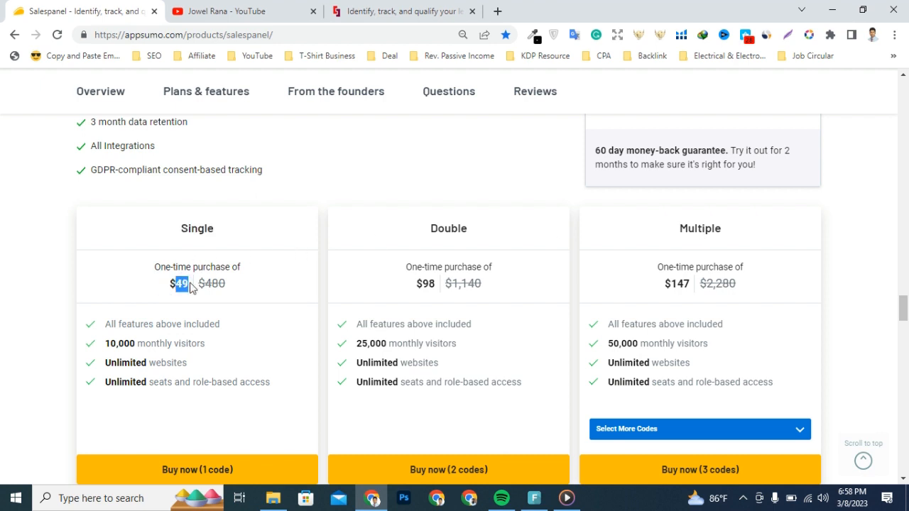
pyautogui.scroll(-3)
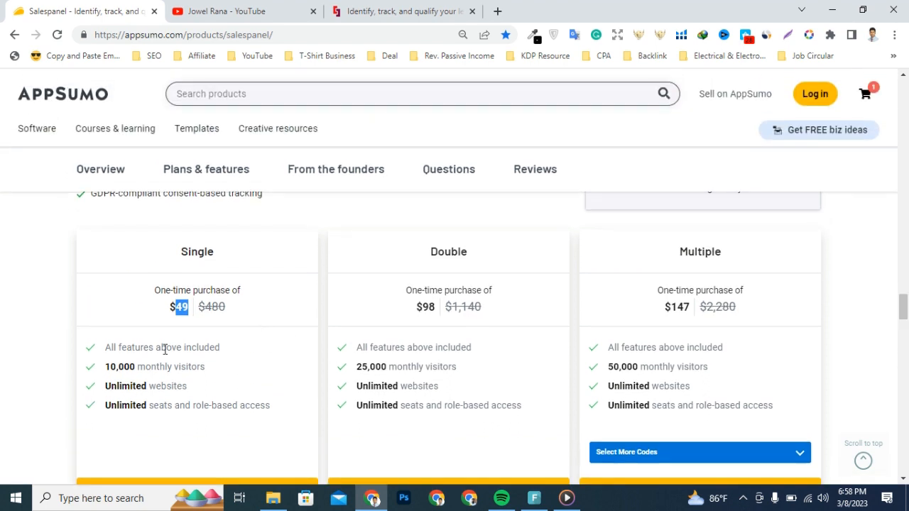
pyautogui.moveTo(105, 374)
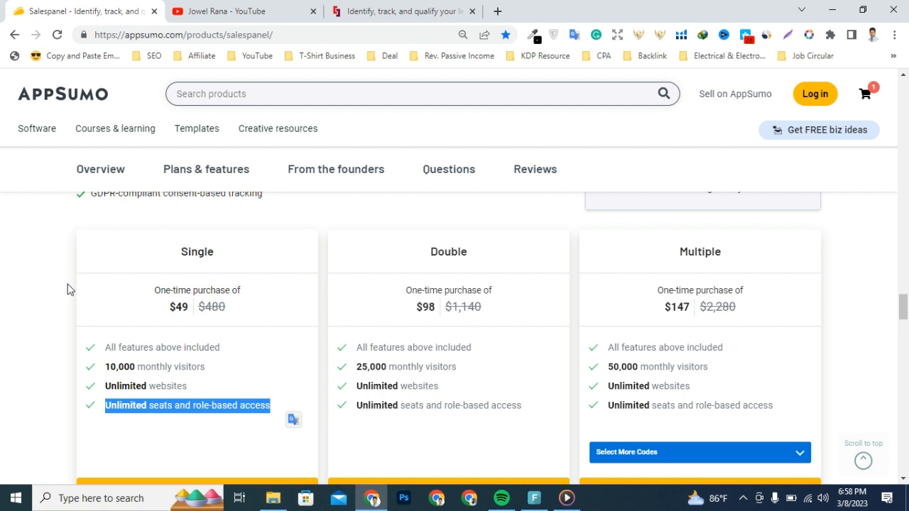
pyautogui.click(206, 169)
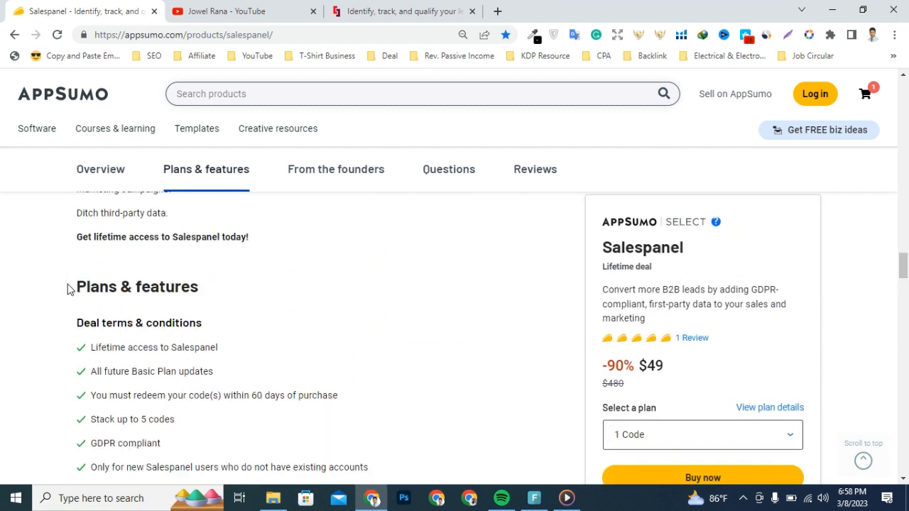
pyautogui.click(100, 169)
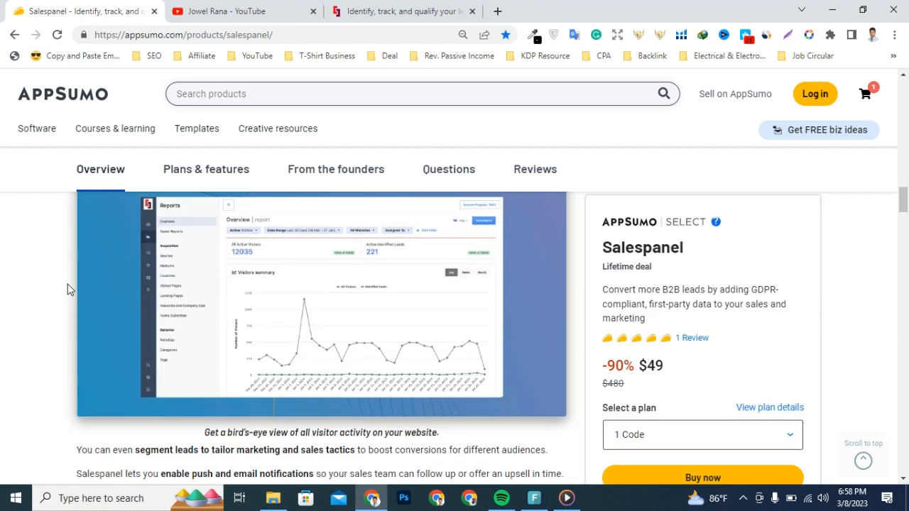